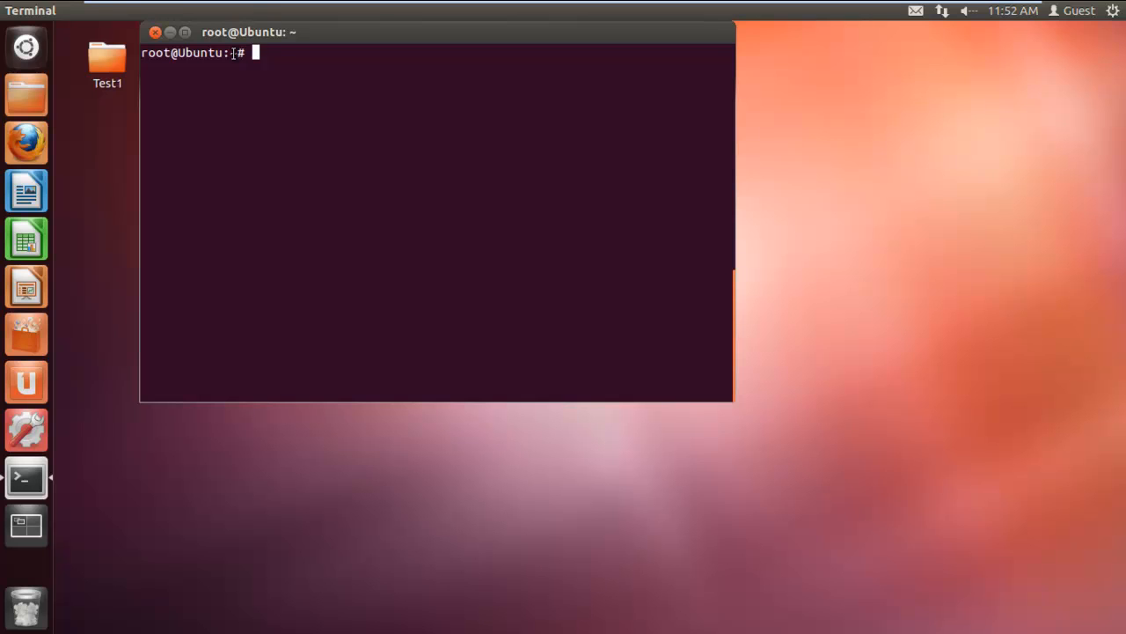
Step: Change into the Desktop directory with cd Desktop
{"action": "type", "text": "cd D"}
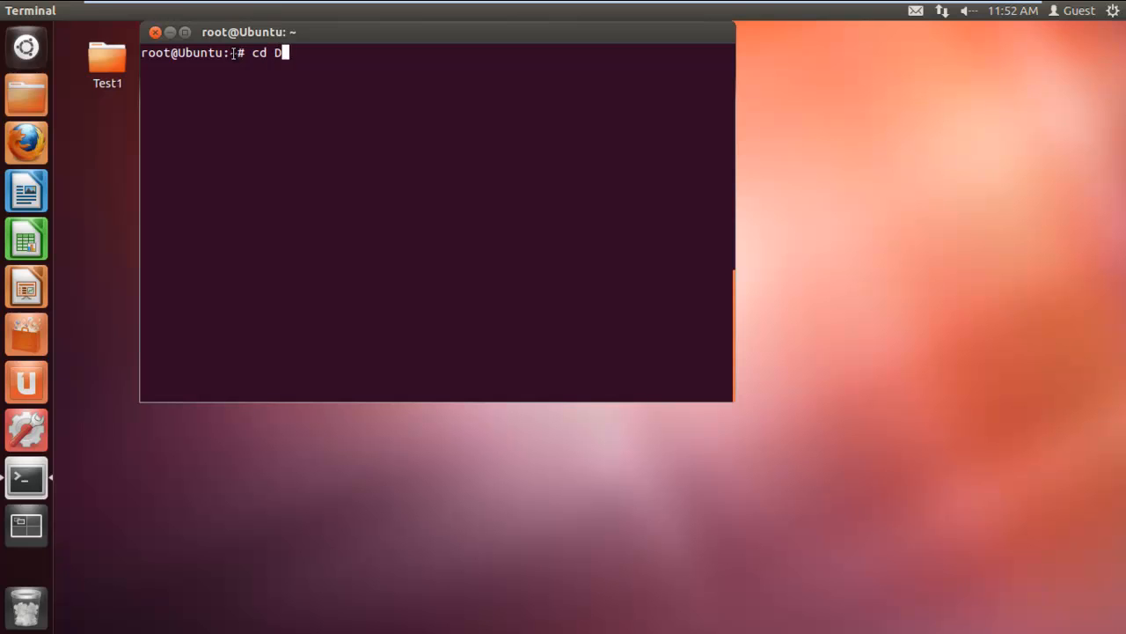
{"action": "key", "text": "Return"}
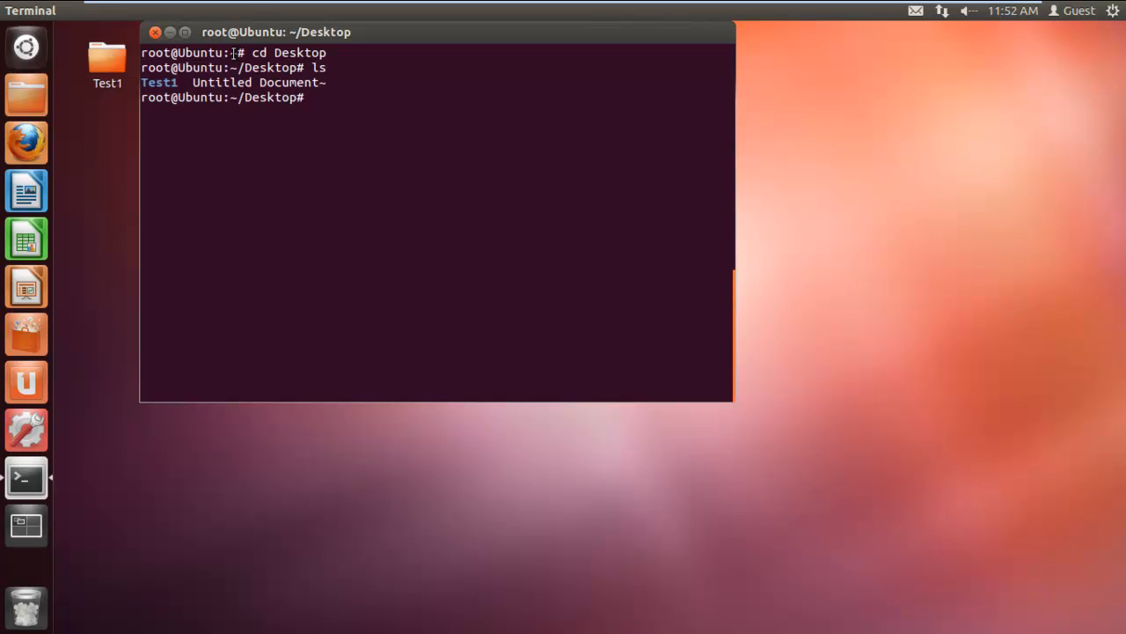
Step: Run tar -cvf Test1.tar Test1 to archive the Test1 folder into Test1.tar
{"action": "type", "text": "tar"}
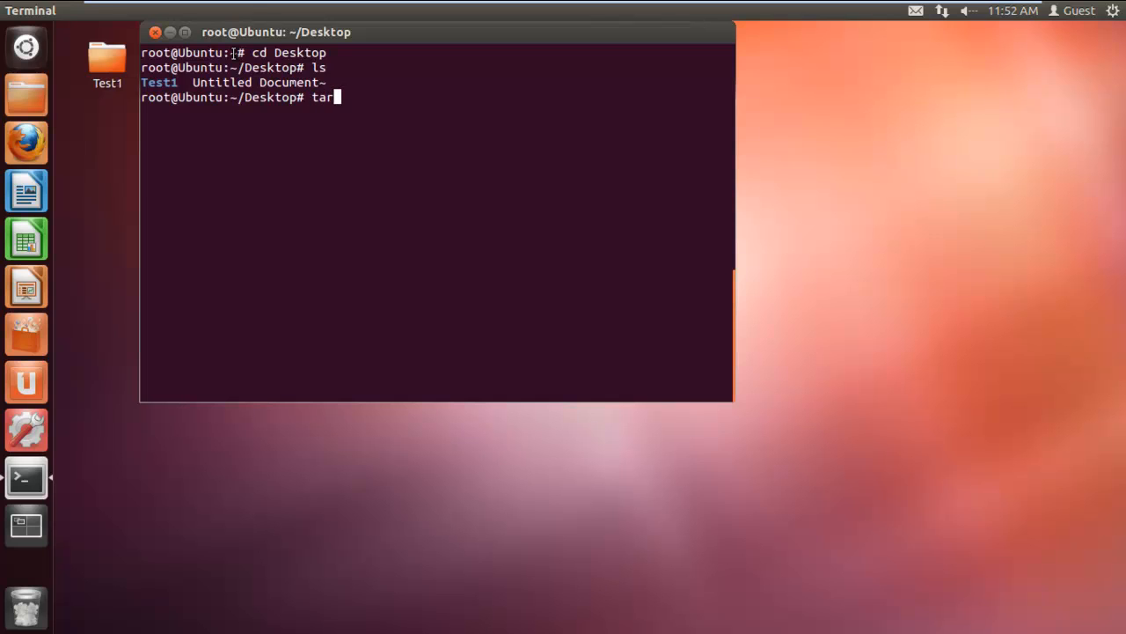
{"action": "type", "text": "-cv"}
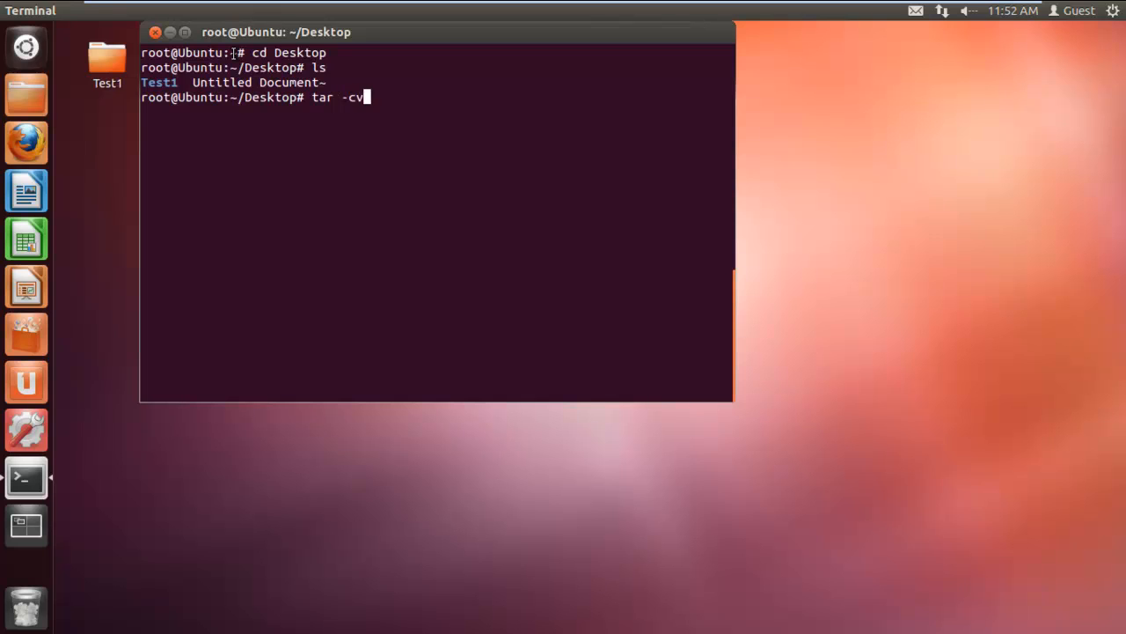
{"action": "type", "text": "f Test"}
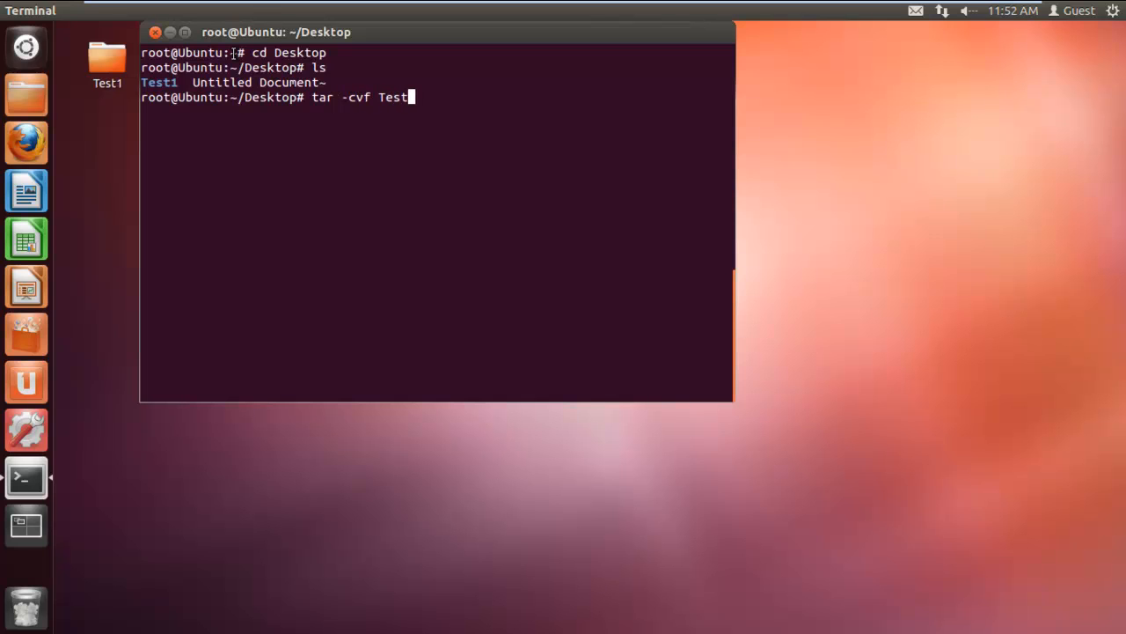
{"action": "type", "text": ".tar"}
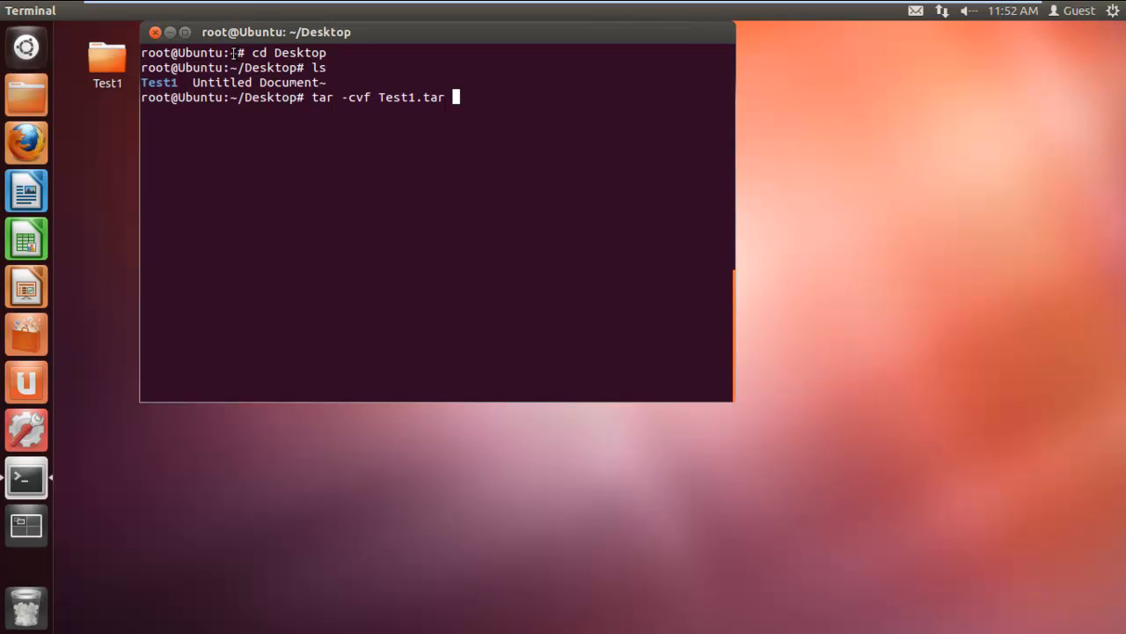
{"action": "type", "text": "Test1"}
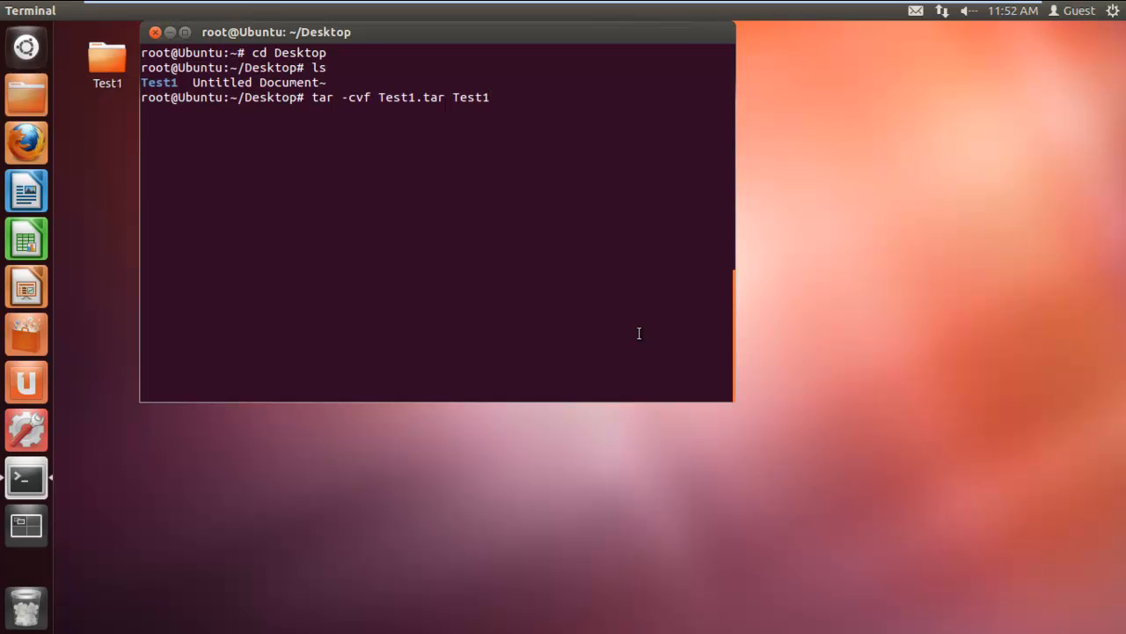
{"action": "key", "text": "Return"}
{"action": "type", "text": "ls"}
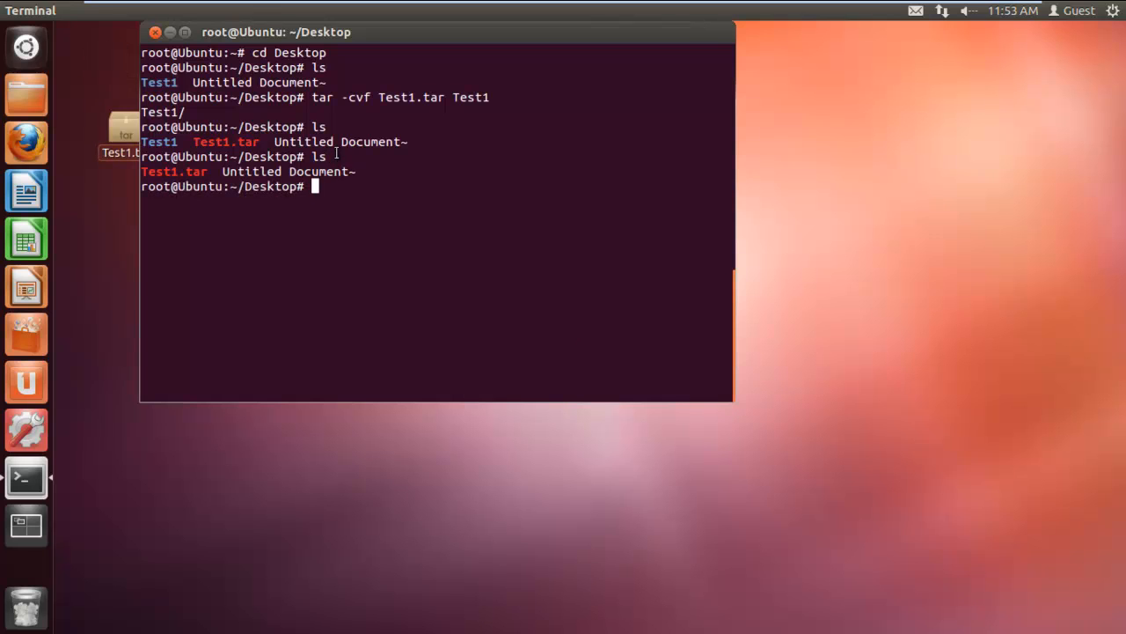
Step: Run tar -xvf Test1.tar to restore the Test1 folder from the archive
{"action": "type", "text": "tar"}
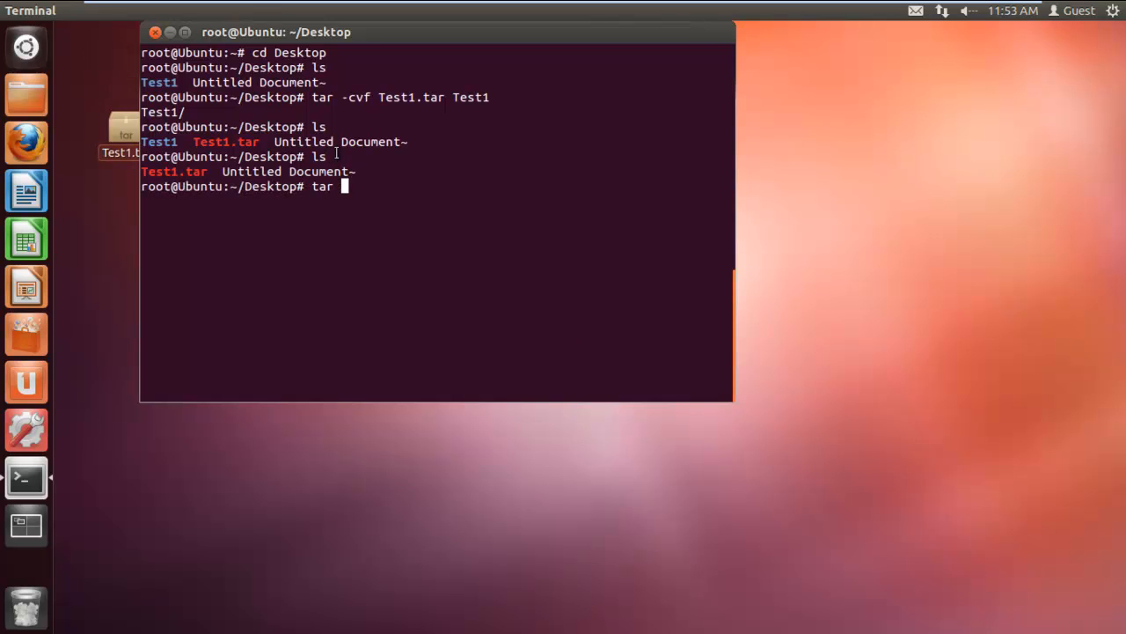
{"action": "type", "text": "-xvf"}
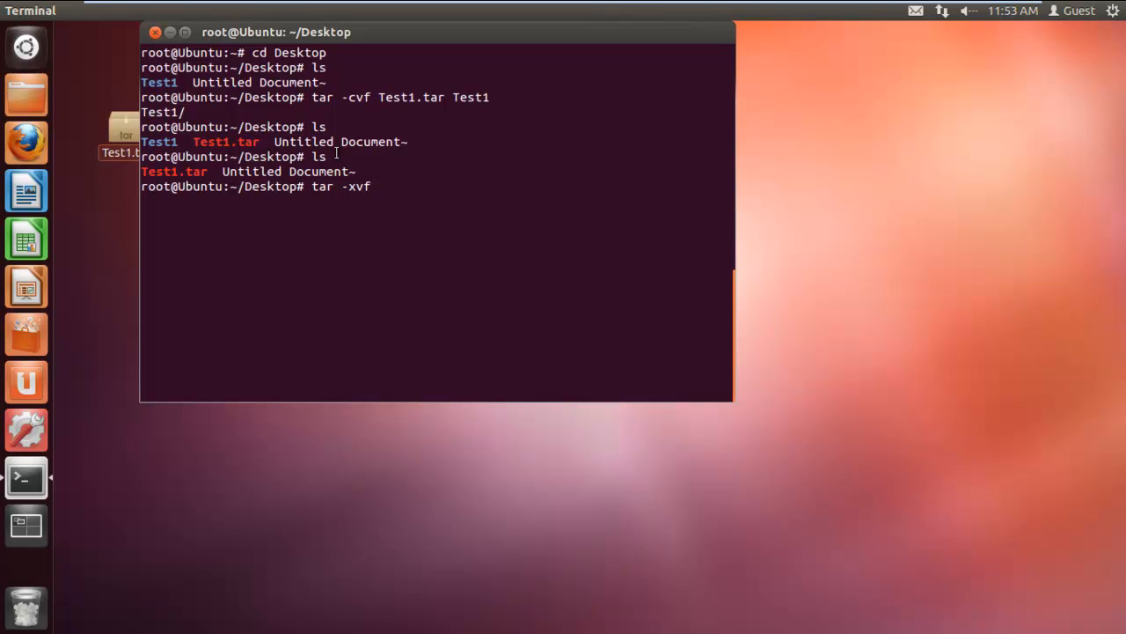
{"action": "type", "text": "Test"}
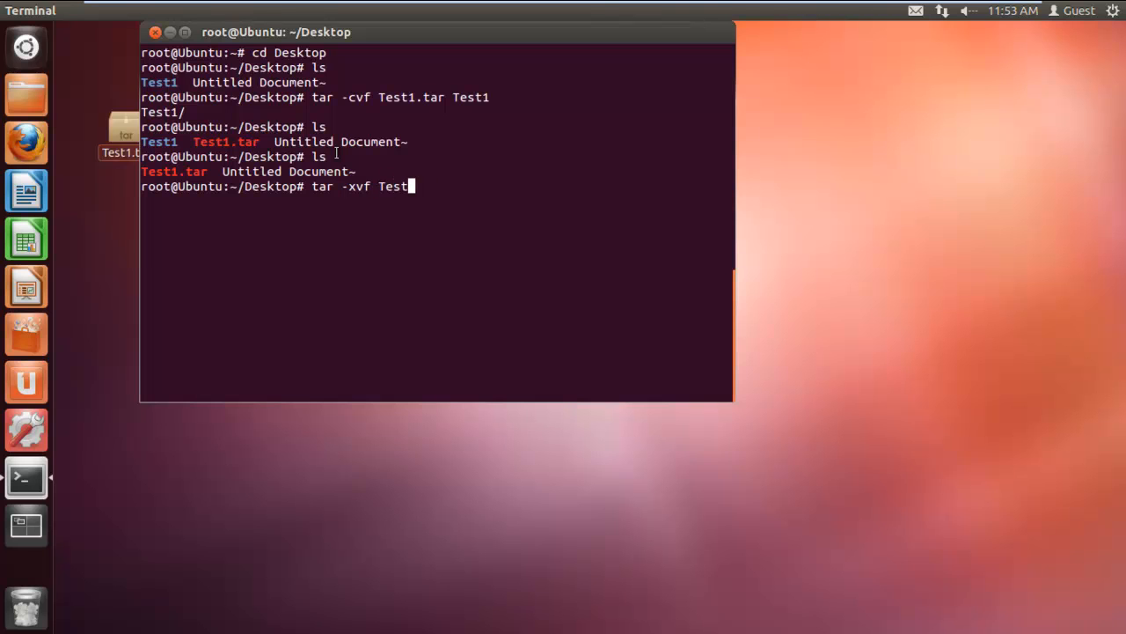
{"action": "type", "text": "1.tar"}
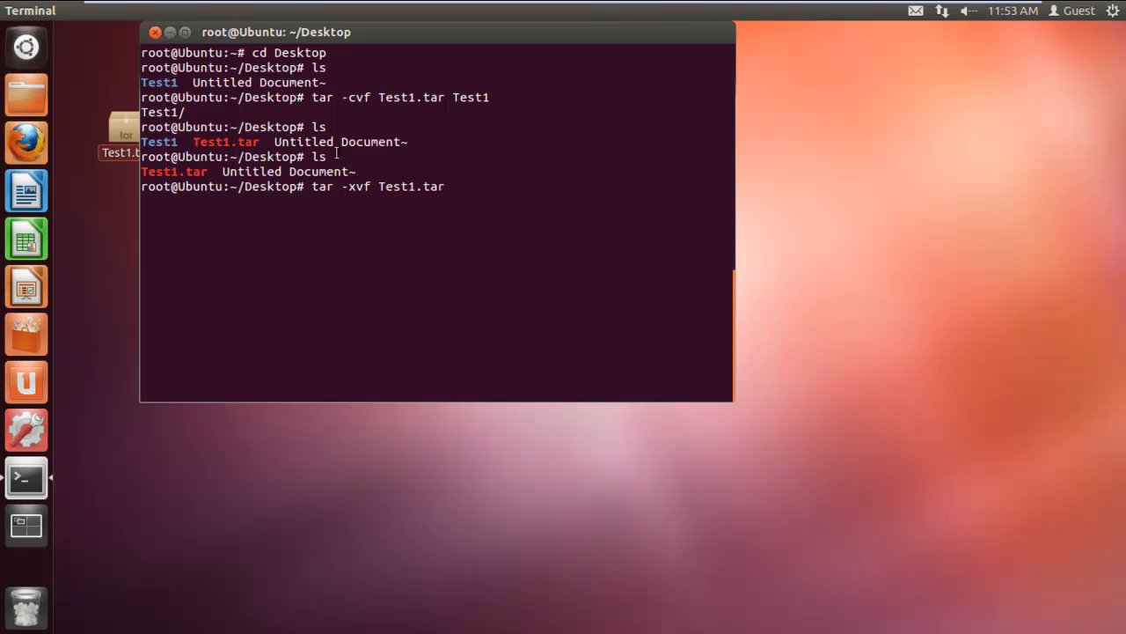
{"action": "key", "text": "Return"}
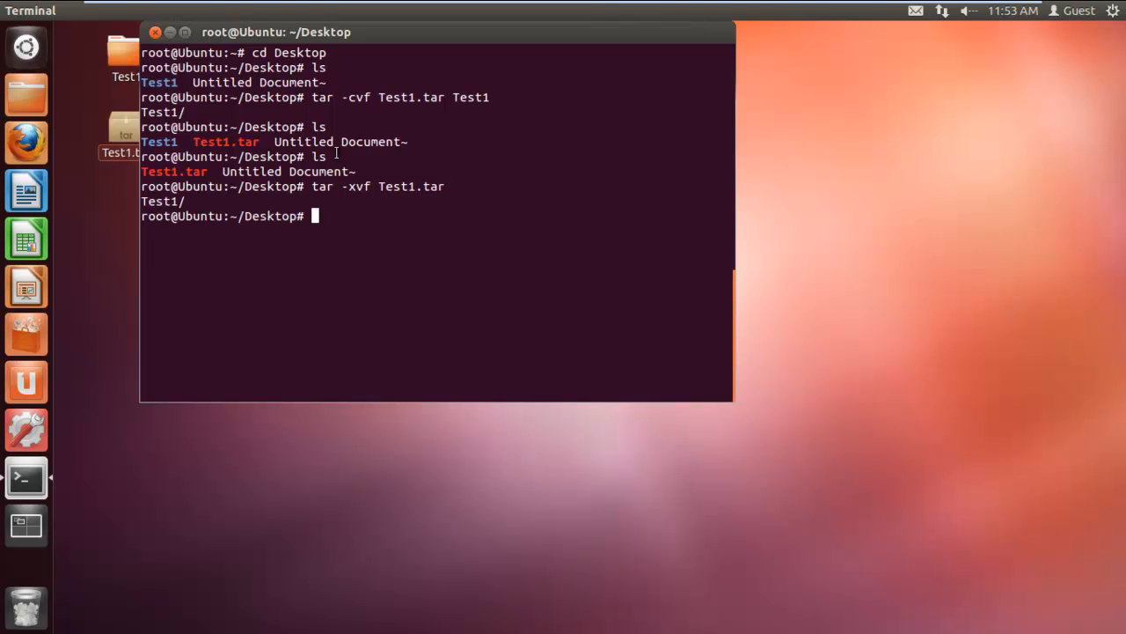